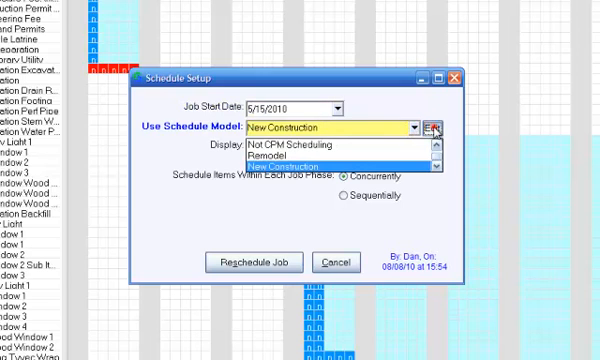
Bring up the New Construction schedule model for editing from Schedule Setup.
{"action": "left_click", "coordinate": [432, 128]}
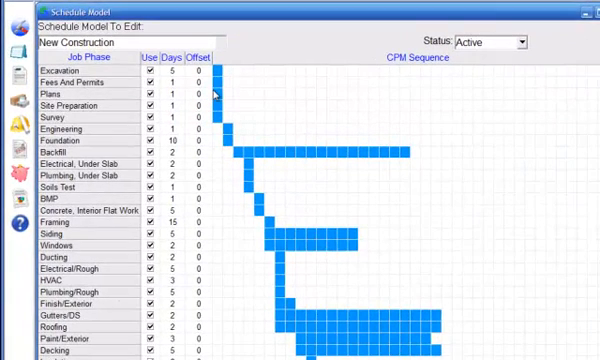
Review the later phases in the schedule model, then close it back to the estimate items.
{"action": "scroll", "scroll_direction": "down", "scroll_amount": 3}
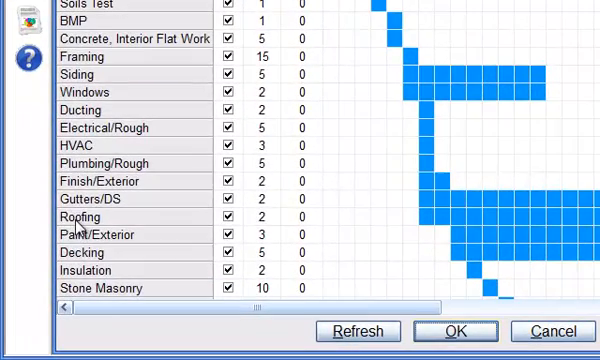
{"action": "left_click", "coordinate": [80, 216]}
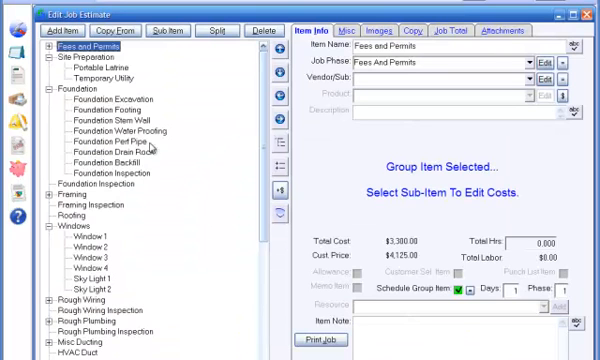
Show the job's schedule in the Edit Schedule grid from Edit Job Estimate.
{"action": "left_click", "coordinate": [110, 100]}
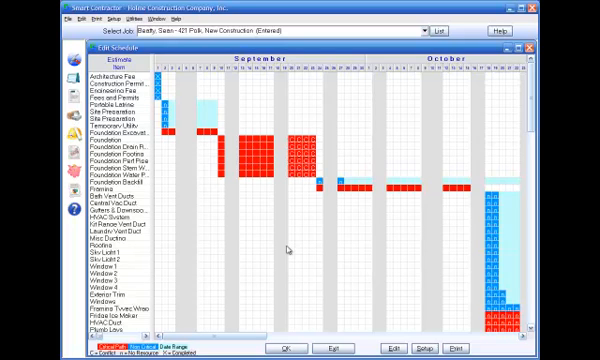
{"action": "mouse_move", "coordinate": [290, 248]}
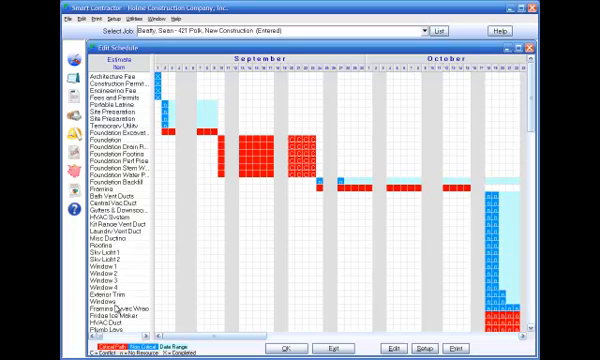
{"action": "mouse_move", "coordinate": [328, 72]}
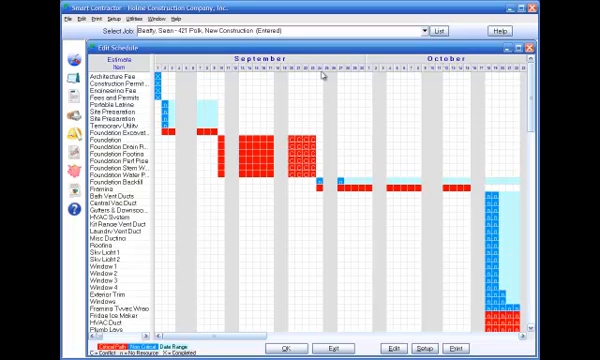
{"action": "mouse_move", "coordinate": [500, 66]}
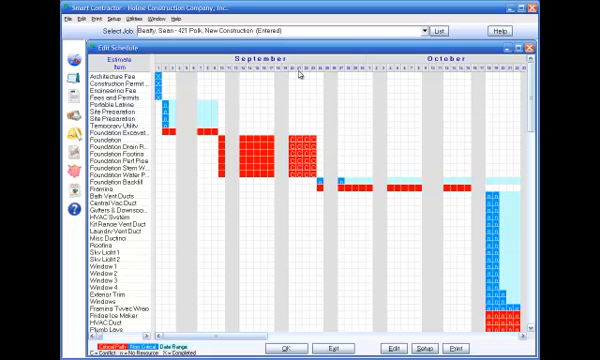
{"action": "mouse_move", "coordinate": [296, 148]}
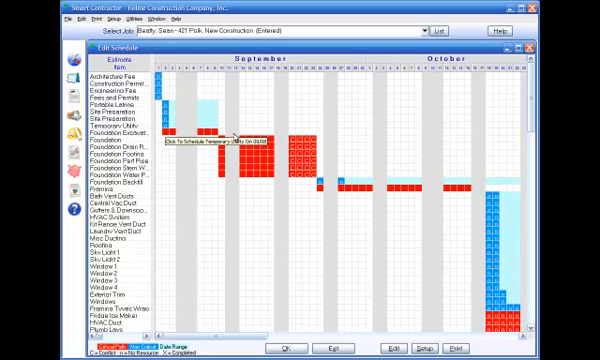
{"action": "mouse_move", "coordinate": [490, 184]}
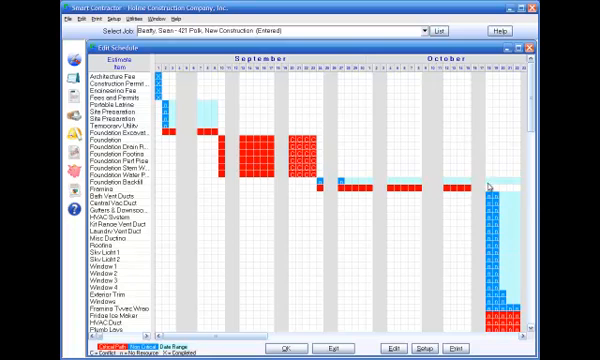
{"action": "mouse_move", "coordinate": [488, 188]}
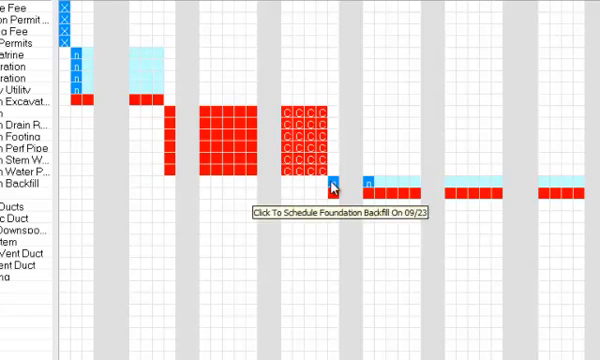
Schedule Foundation Backfill on 09/22 by choosing that cell in the grid.
{"action": "left_click", "coordinate": [336, 180]}
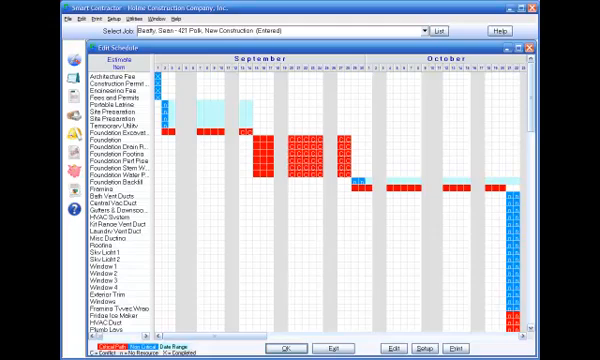
{"action": "mouse_move", "coordinate": [252, 188]}
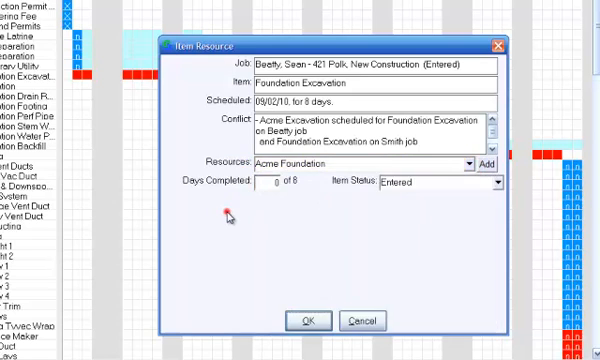
Assign Acme Foundation to Foundation Excavation with status Work Started and confirm the item resource details.
{"action": "left_click", "coordinate": [312, 320]}
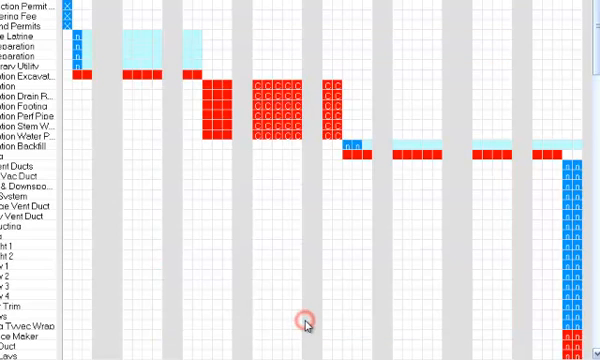
{"action": "mouse_move", "coordinate": [200, 80]}
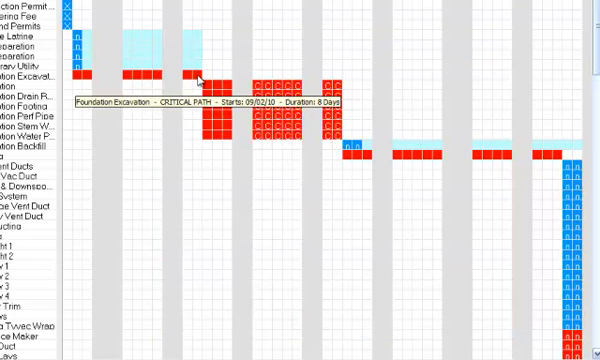
{"action": "double_click", "coordinate": [204, 78]}
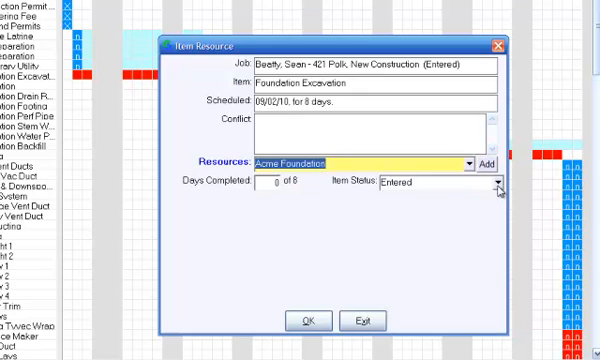
{"action": "left_click", "coordinate": [496, 182]}
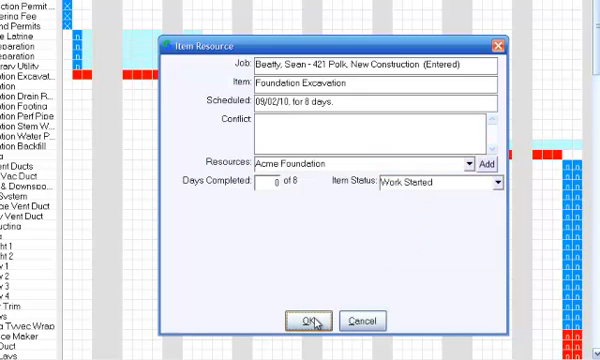
{"action": "left_click", "coordinate": [312, 320]}
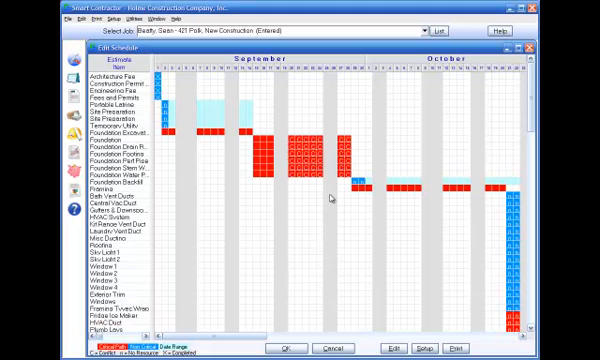
{"action": "mouse_move", "coordinate": [272, 290]}
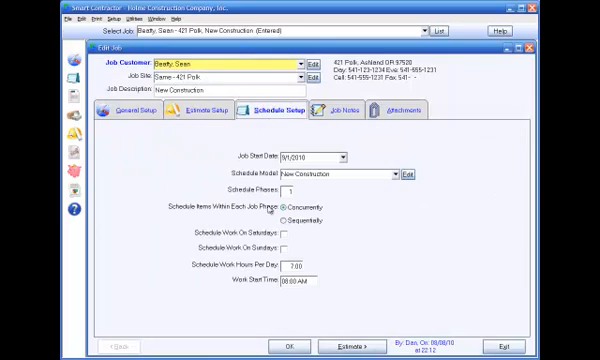
Enable Schedule Work On Saturdays for the 421 Polk job, leaving Sundays off.
{"action": "left_click", "coordinate": [286, 262]}
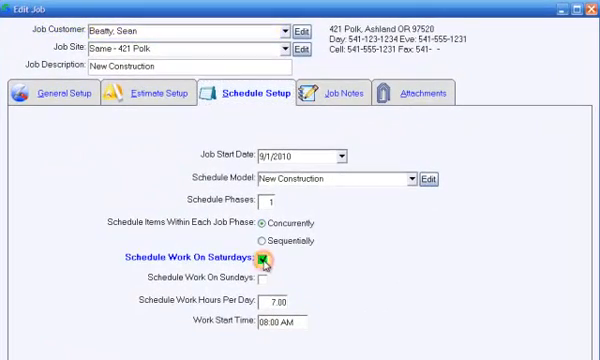
{"action": "left_click", "coordinate": [268, 260]}
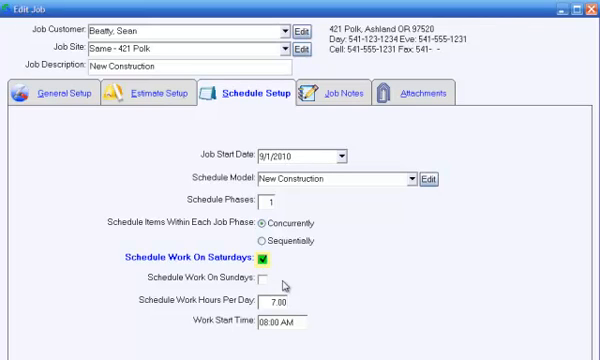
{"action": "mouse_move", "coordinate": [304, 280]}
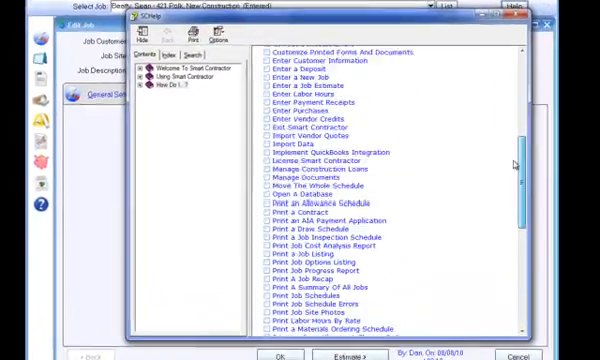
View the Schedule Items help topic, then return to the 421 Polk schedule grid.
{"action": "scroll", "scroll_direction": "down", "scroll_amount": 3}
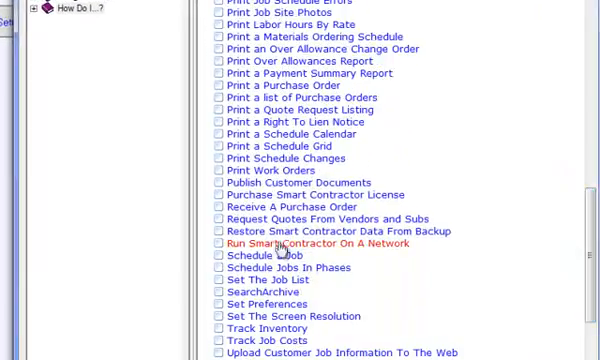
{"action": "left_click", "coordinate": [274, 256]}
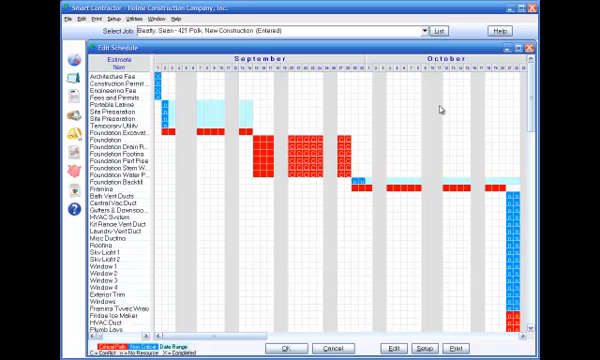
{"action": "mouse_move", "coordinate": [420, 276]}
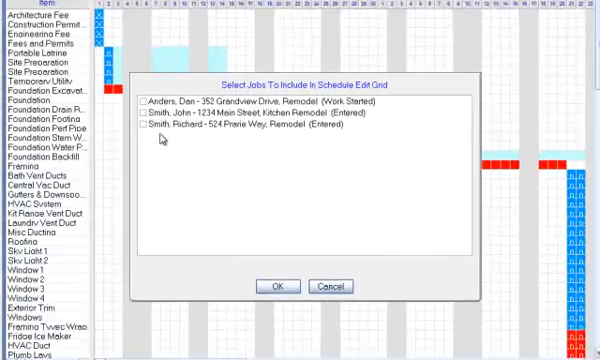
Add the 524 Prairie remodel job to the schedule grid alongside 421 Polk.
{"action": "left_click", "coordinate": [140, 128]}
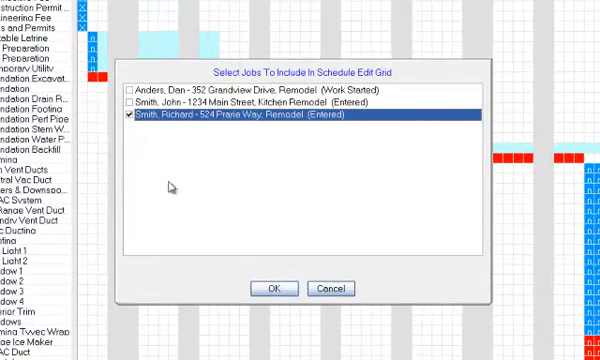
{"action": "left_click", "coordinate": [278, 288]}
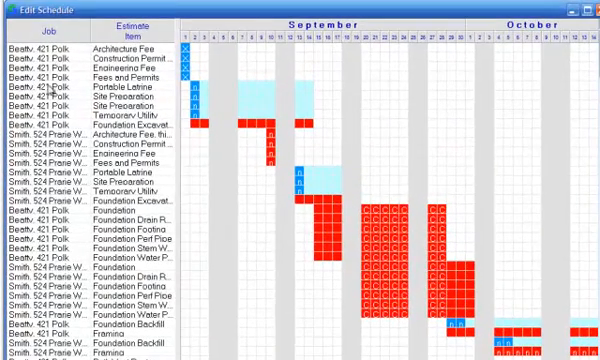
{"action": "mouse_move", "coordinate": [48, 300]}
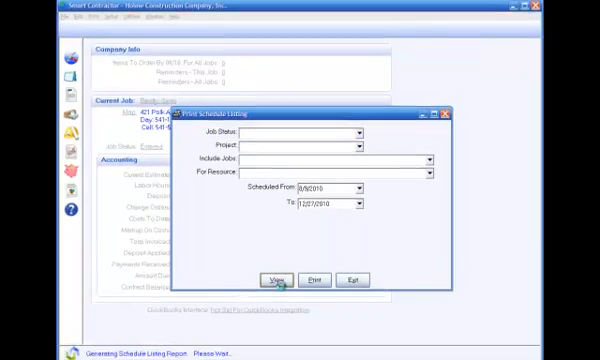
Close the Print Schedule Listing options and move on to Print Resource Schedule.
{"action": "left_click", "coordinate": [280, 280]}
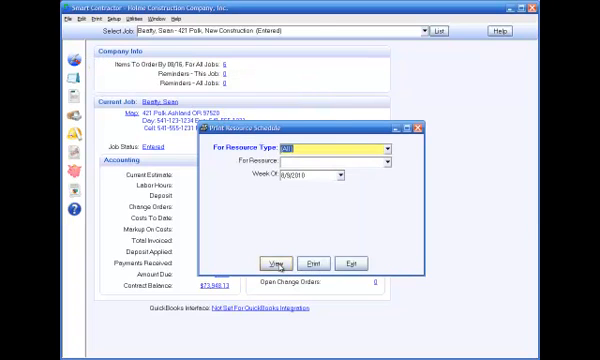
Close the Print Resource Schedule options and move on to the Select Resource print form.
{"action": "left_click", "coordinate": [278, 264]}
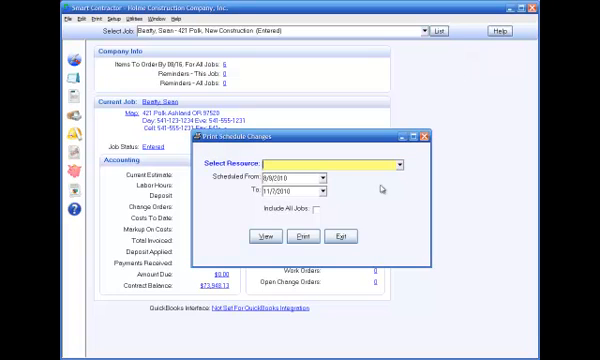
Exit the Select Resource print dialog without printing, returning to the 421 Polk job summary.
{"action": "left_click", "coordinate": [340, 236]}
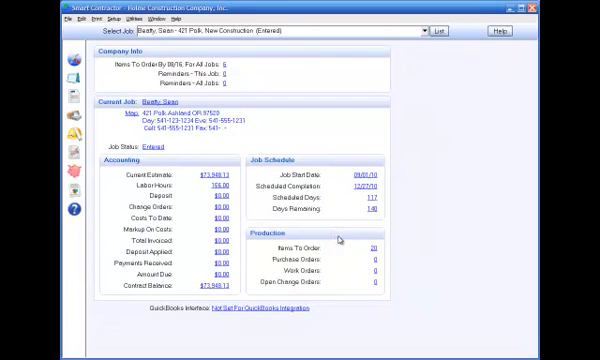